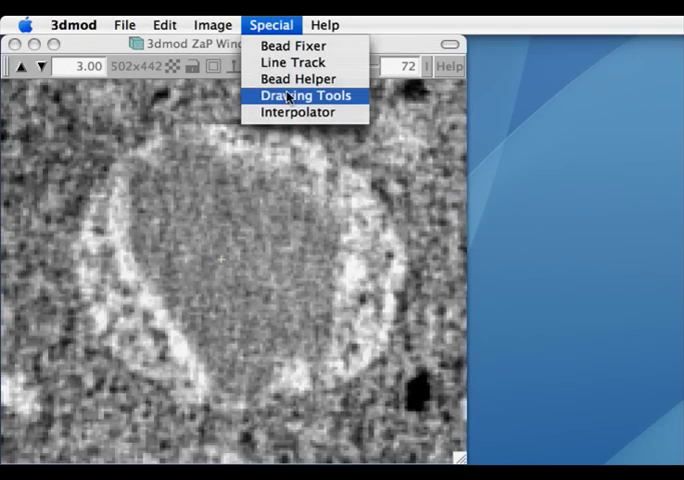
Open Drawing Tools in Normal mode and trace a test contour along the vesicle's left edge.
left_click(303, 95)
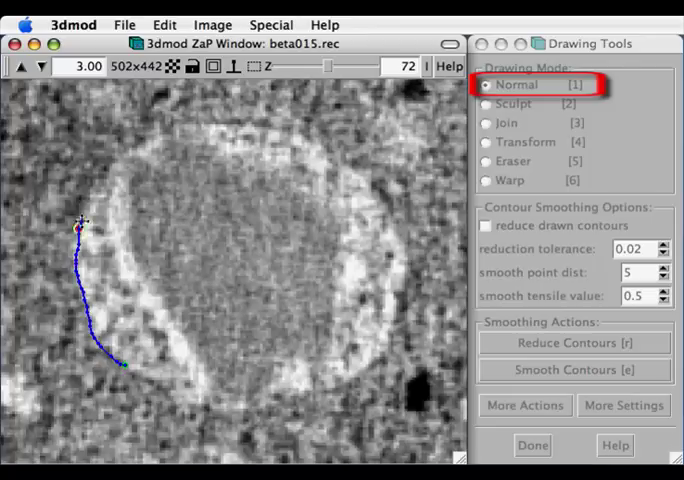
left_click_drag(85, 220, 330, 155)
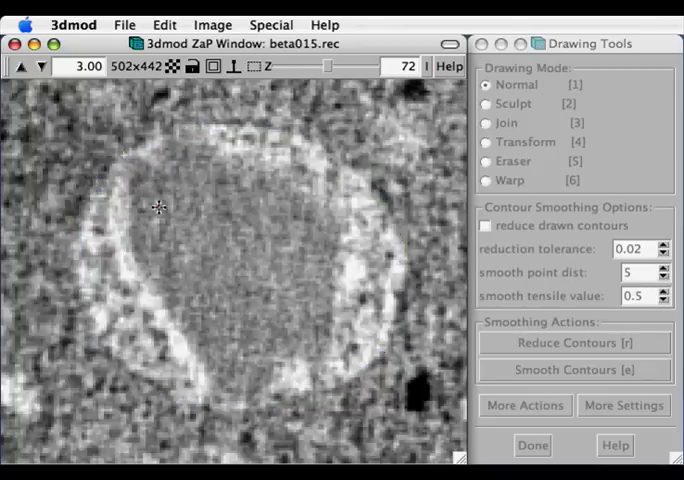
Select Sculpt [2] as the drawing mode.
left_click(487, 104)
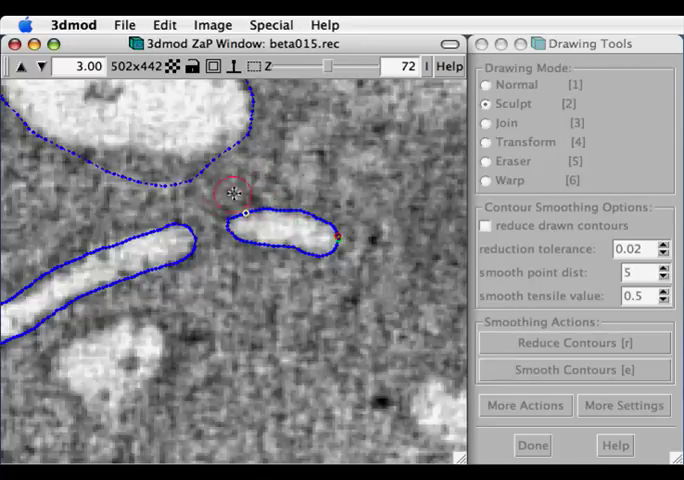
Select the large compartment contour and sculpt its upper-right edge inward along the membrane.
left_click(489, 122)
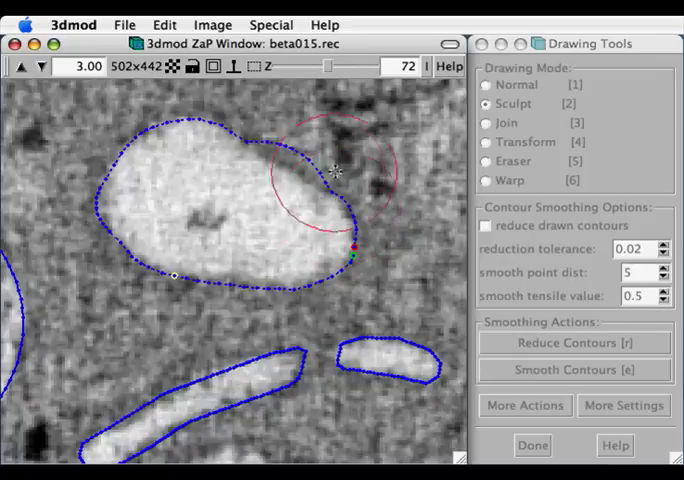
left_click_drag(335, 170, 270, 155)
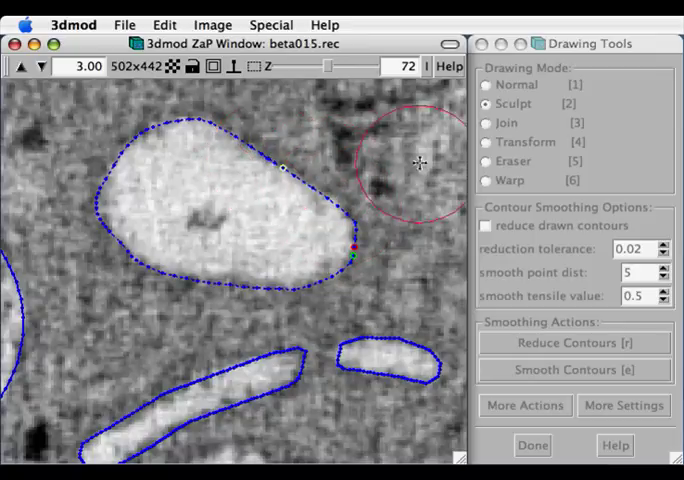
Select Transform [4] as the drawing mode.
left_click(484, 142)
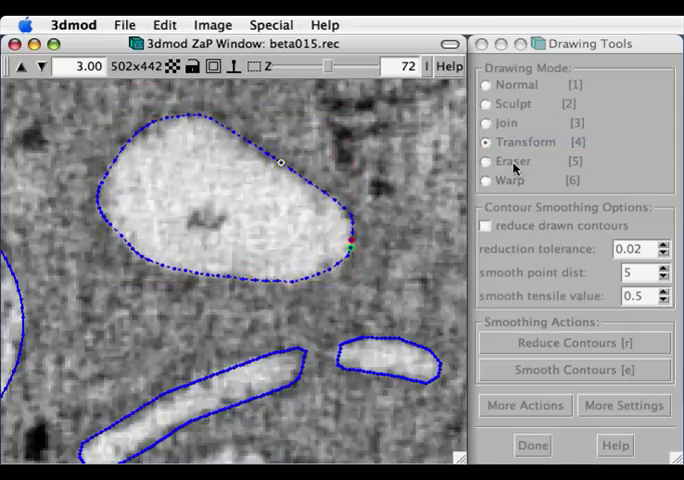
Pass through Eraser [5] and settle on Warp [6] drawing mode.
left_click(486, 161)
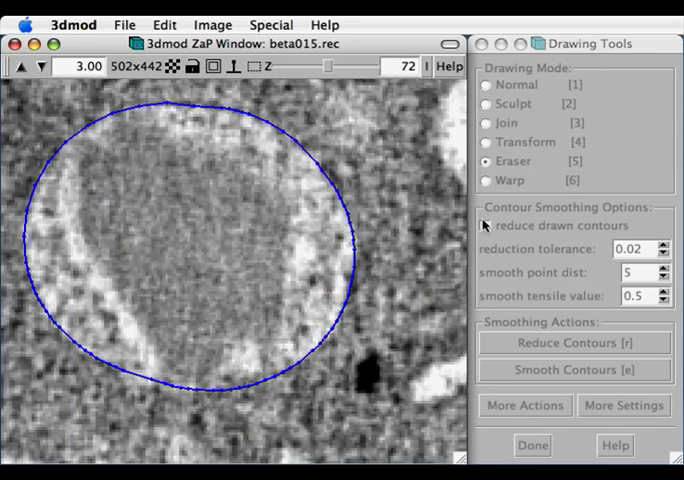
left_click(487, 180)
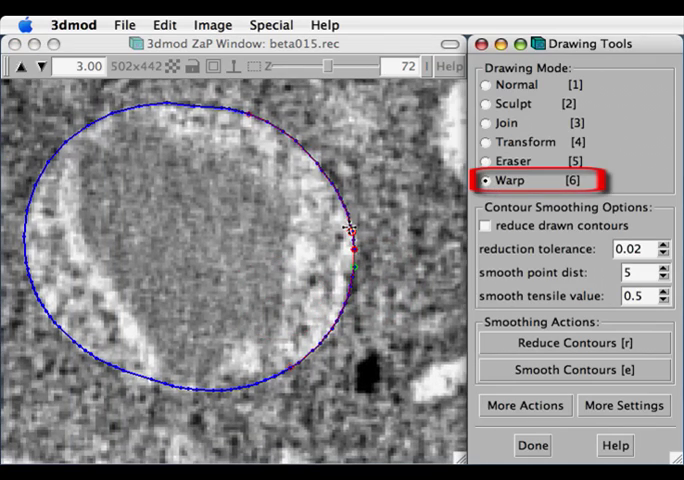